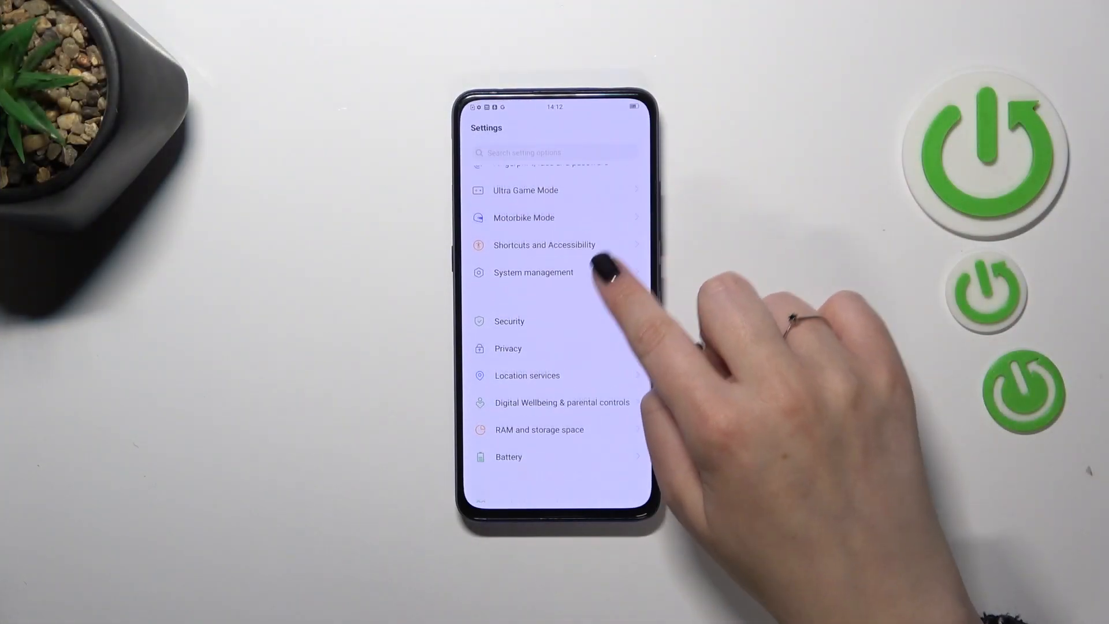
Reach the 'Fingerprint, face and password' page from the Settings list
left_click(509, 349)
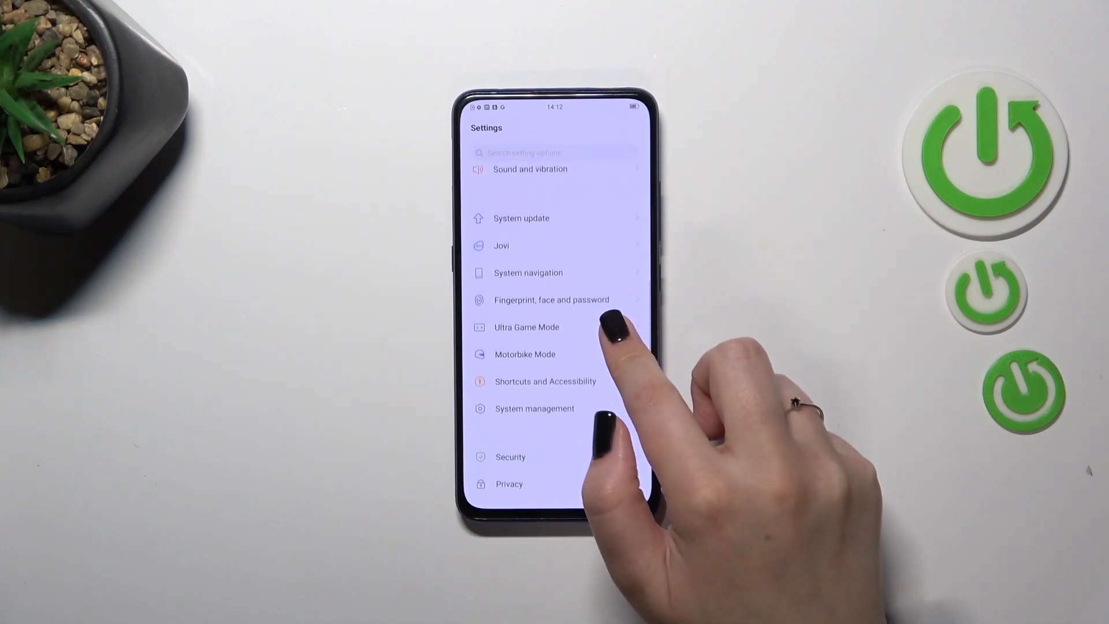
left_click(551, 300)
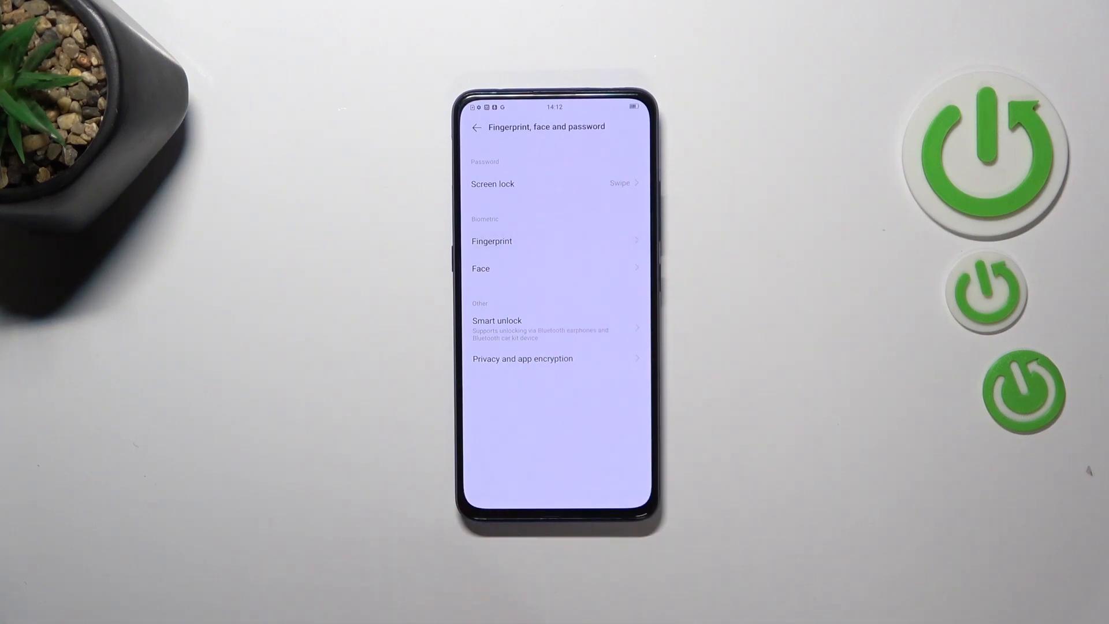
Enter the Fingerprint page and switch on the fingerprint Unlock toggle
left_click(492, 241)
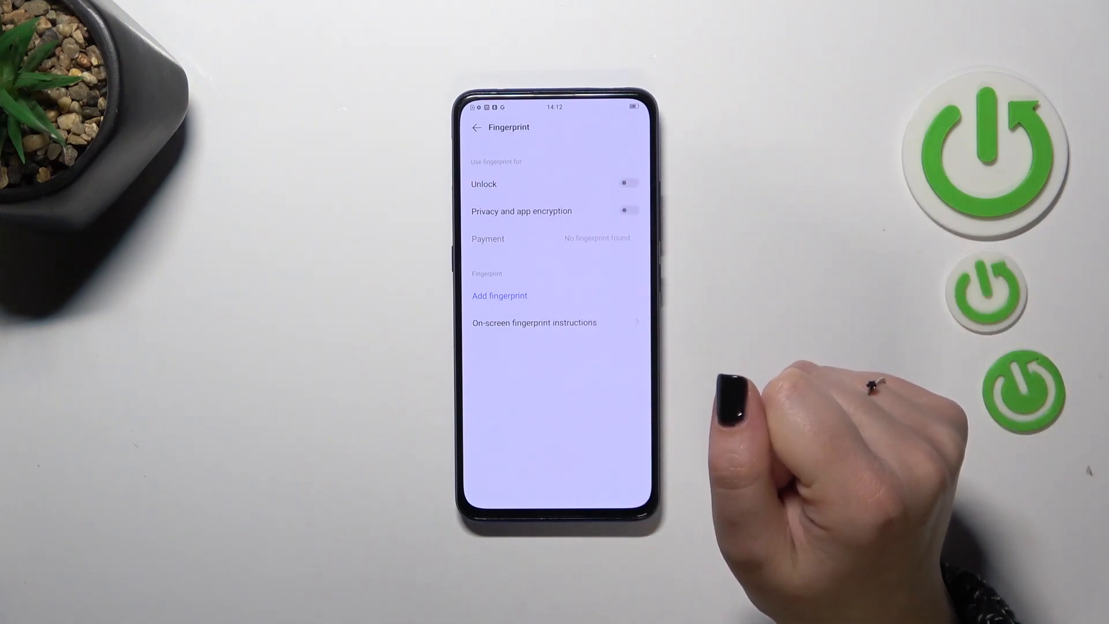
left_click(626, 183)
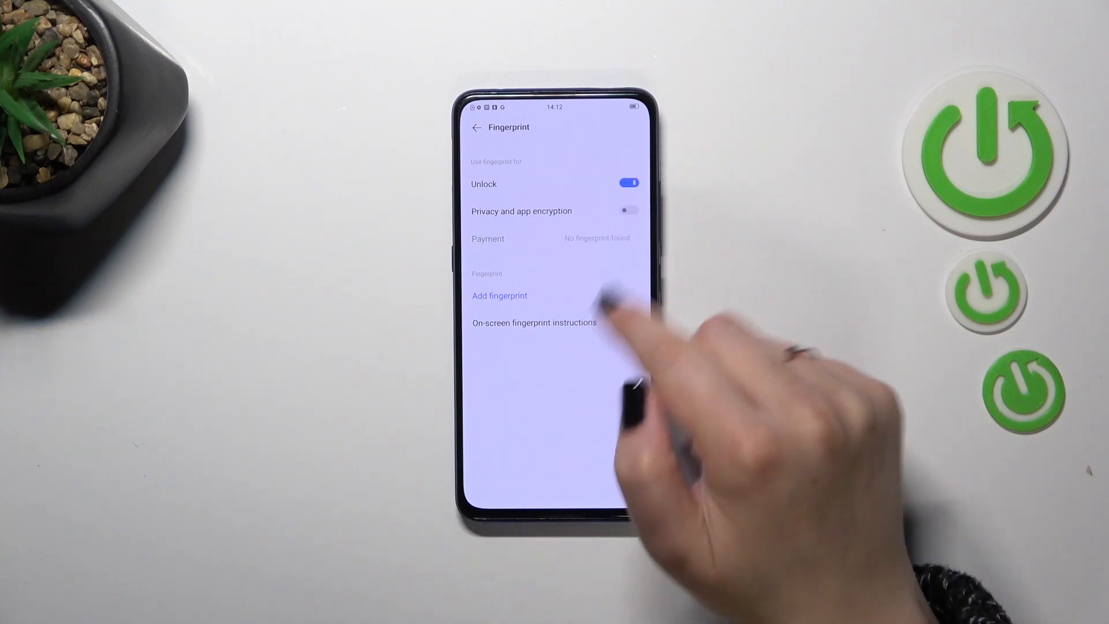
Start adding a fingerprint, acknowledge the unrecoverable-password warning and confirm the backup pattern
left_click(499, 296)
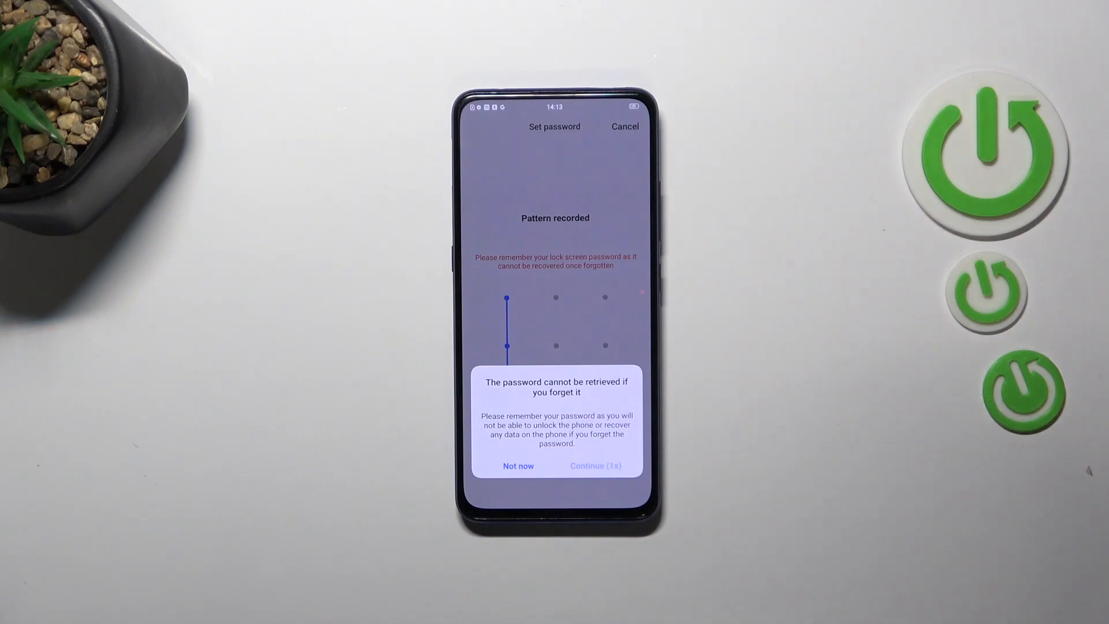
left_click(596, 466)
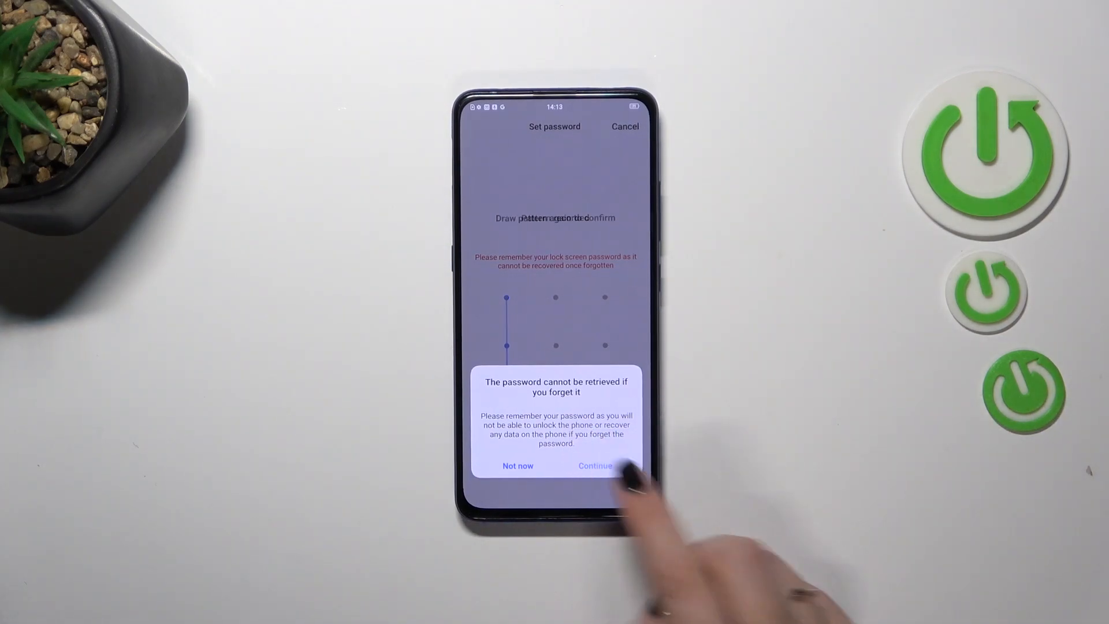
left_click(596, 465)
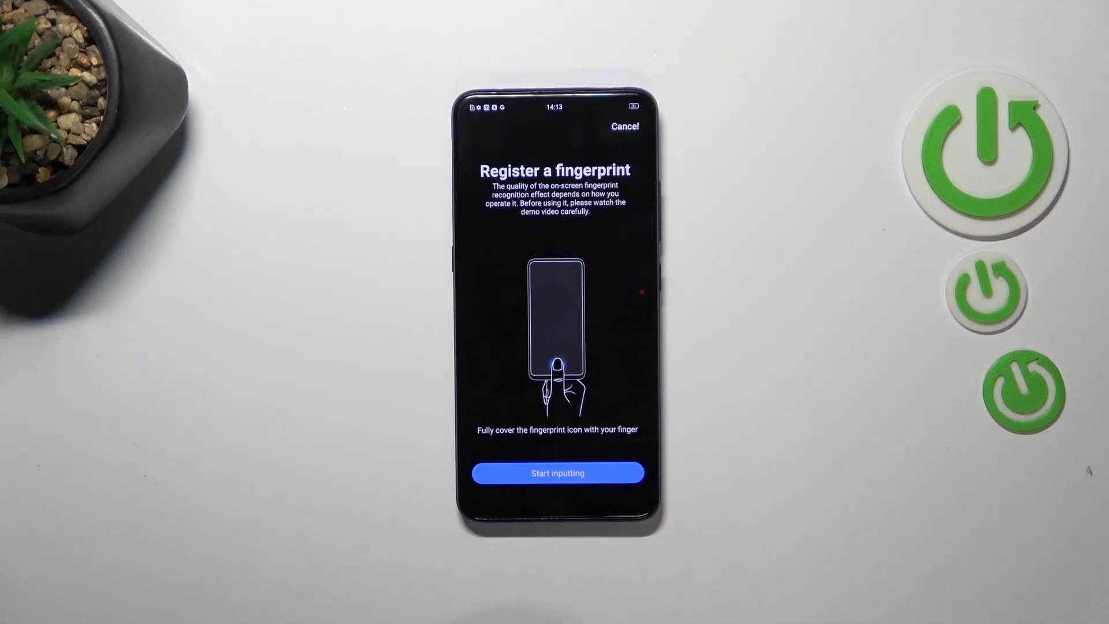
Start inputting and press the fingertip onto the on-screen sensor
left_click(558, 472)
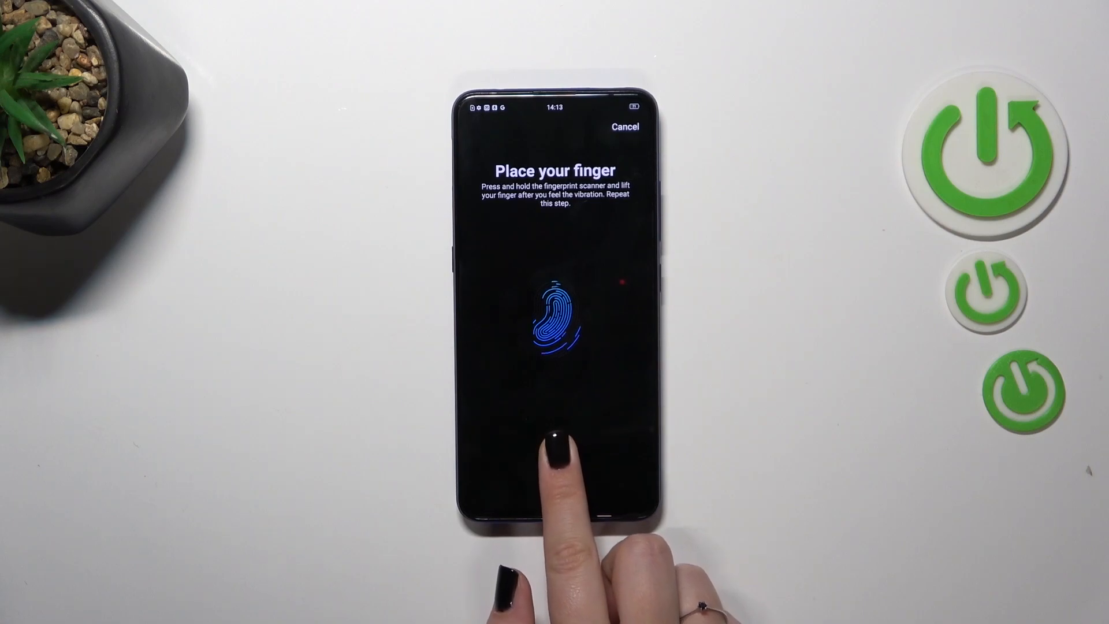
left_click(556, 324)
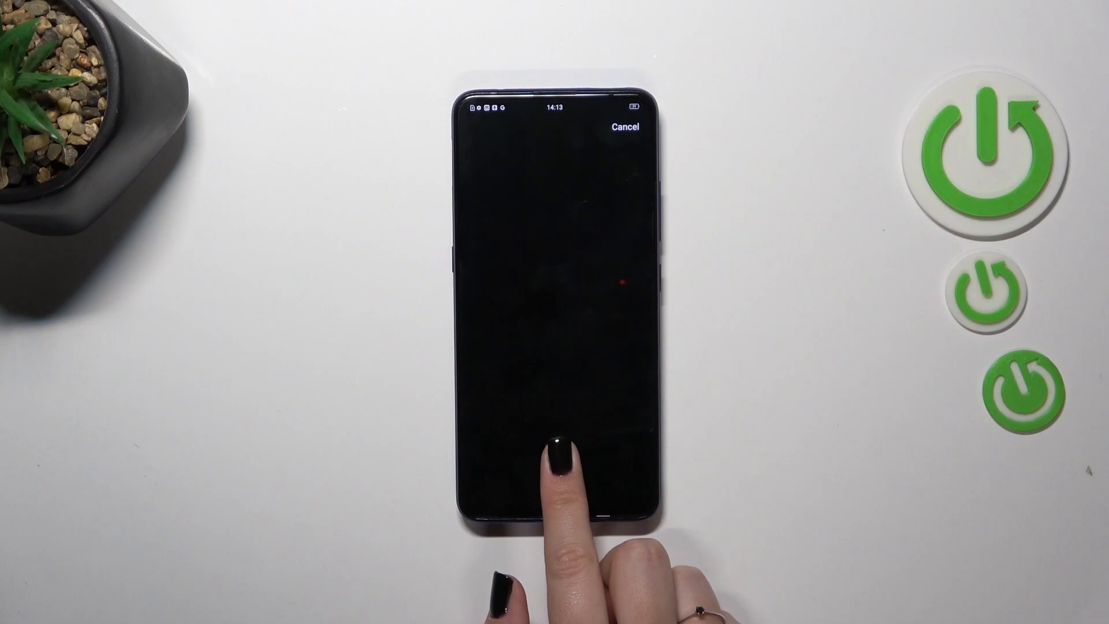
Press the fingertip again, continue to edge scanning and press the finger edge until registration succeeds
left_click(559, 466)
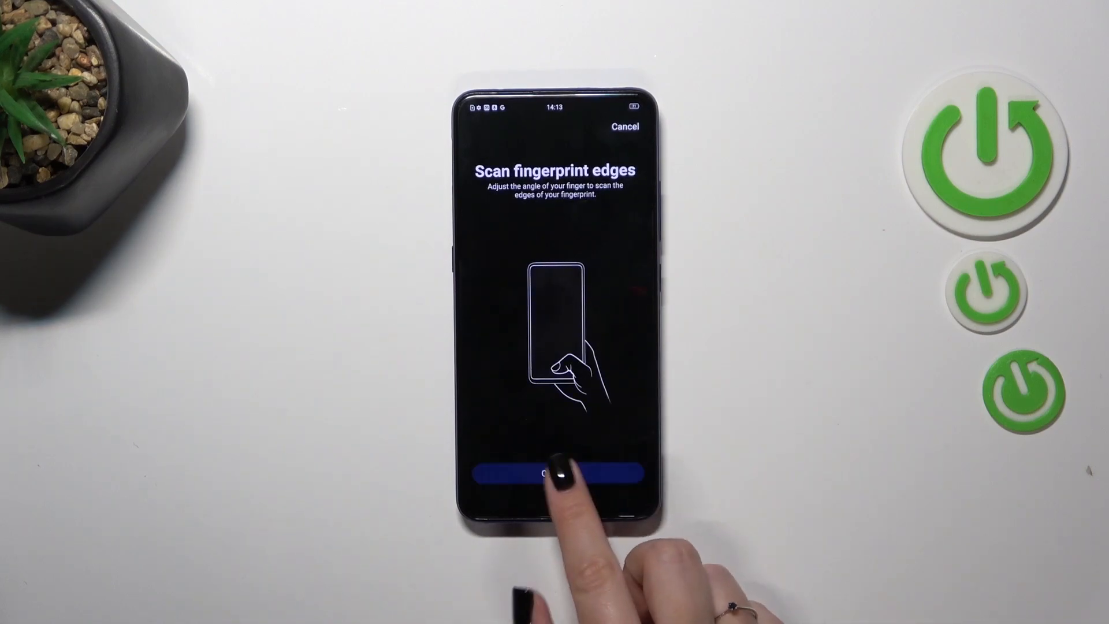
left_click(555, 481)
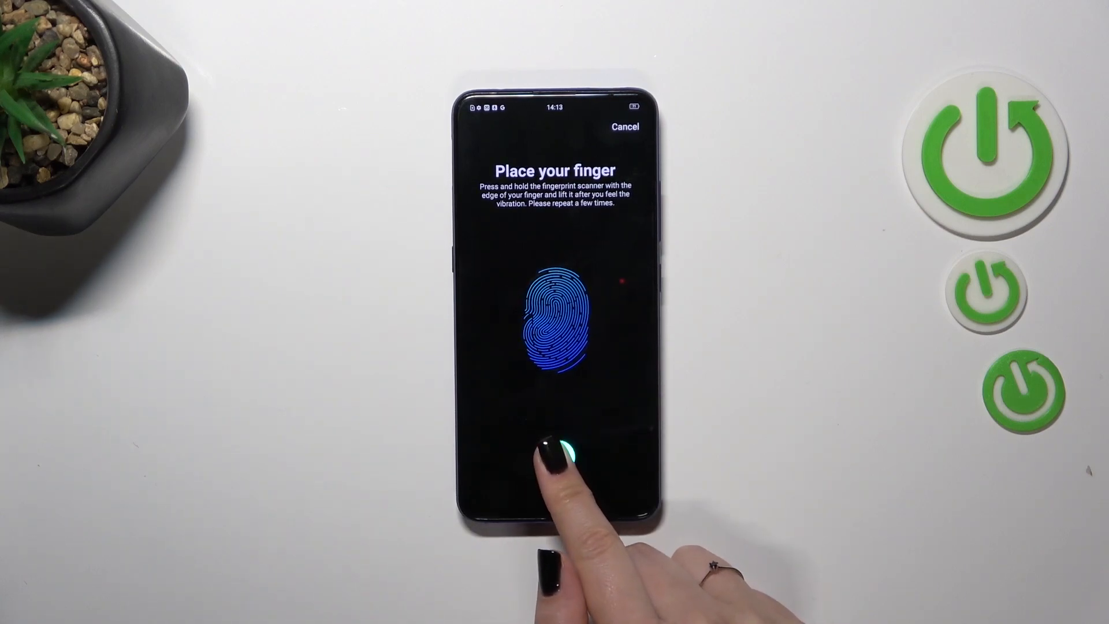
left_click(558, 453)
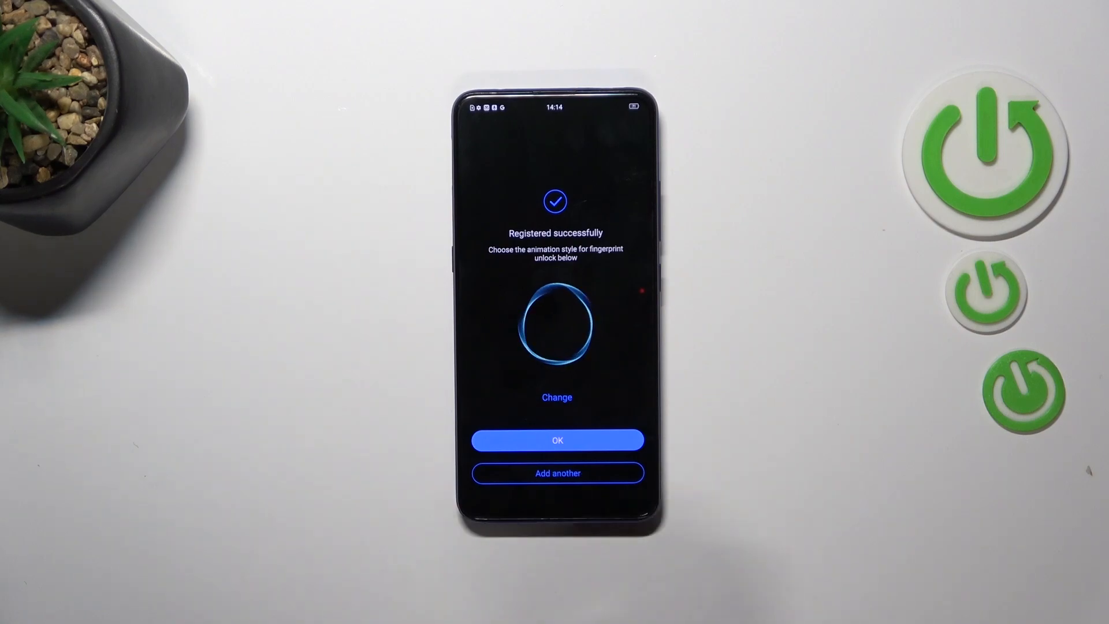
Finish registration with OK, view Fingerprint 1's details and cancel back to the Fingerprint page
left_click(557, 440)
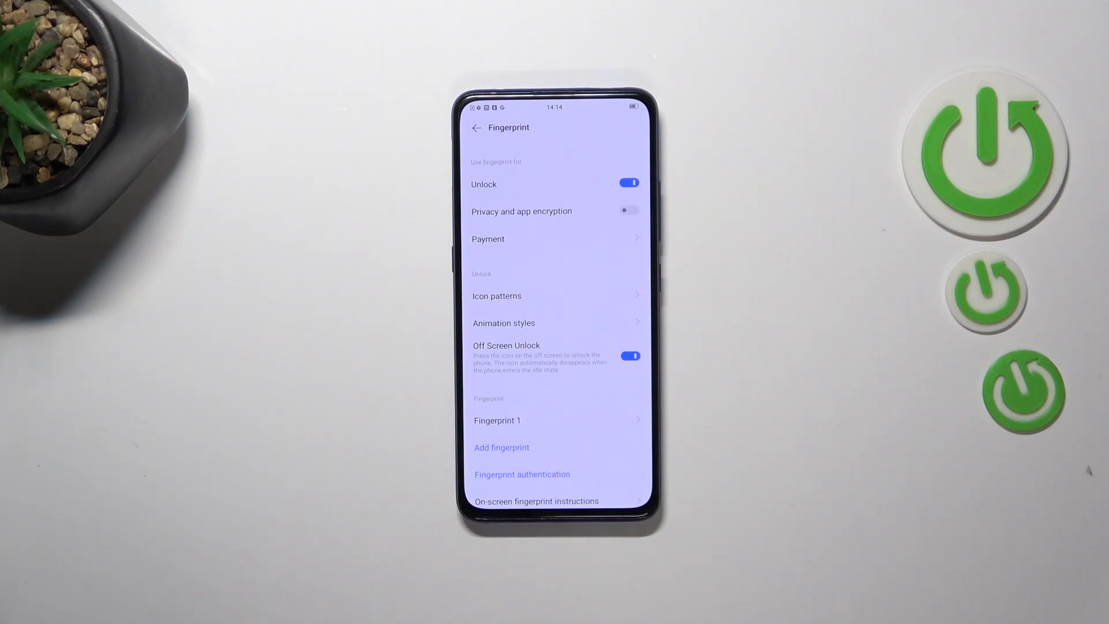
scroll("down", 3)
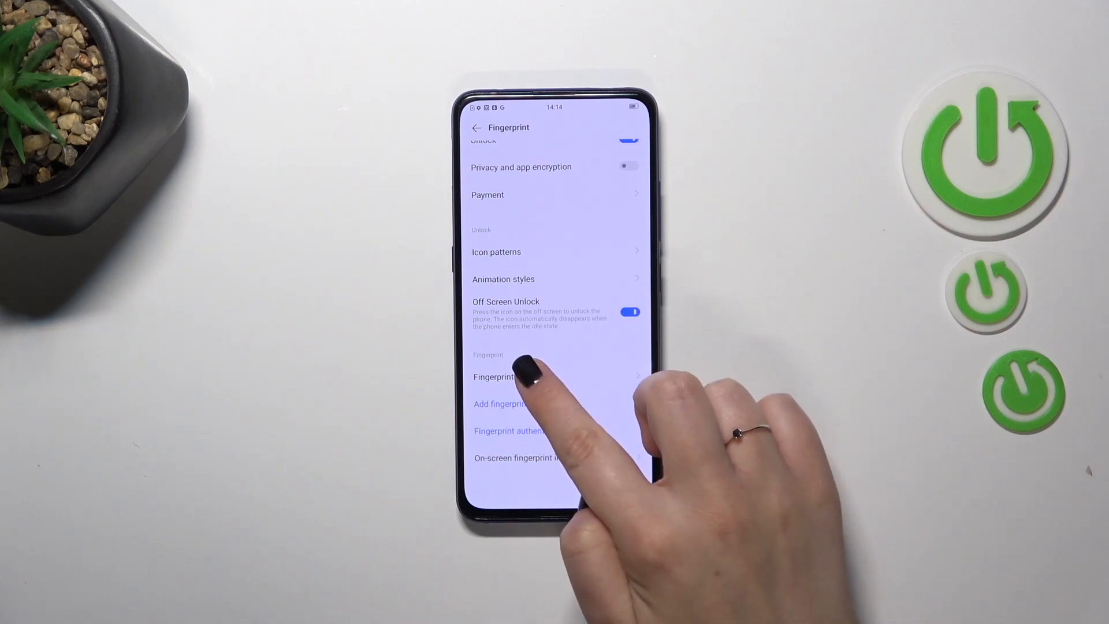
left_click(495, 376)
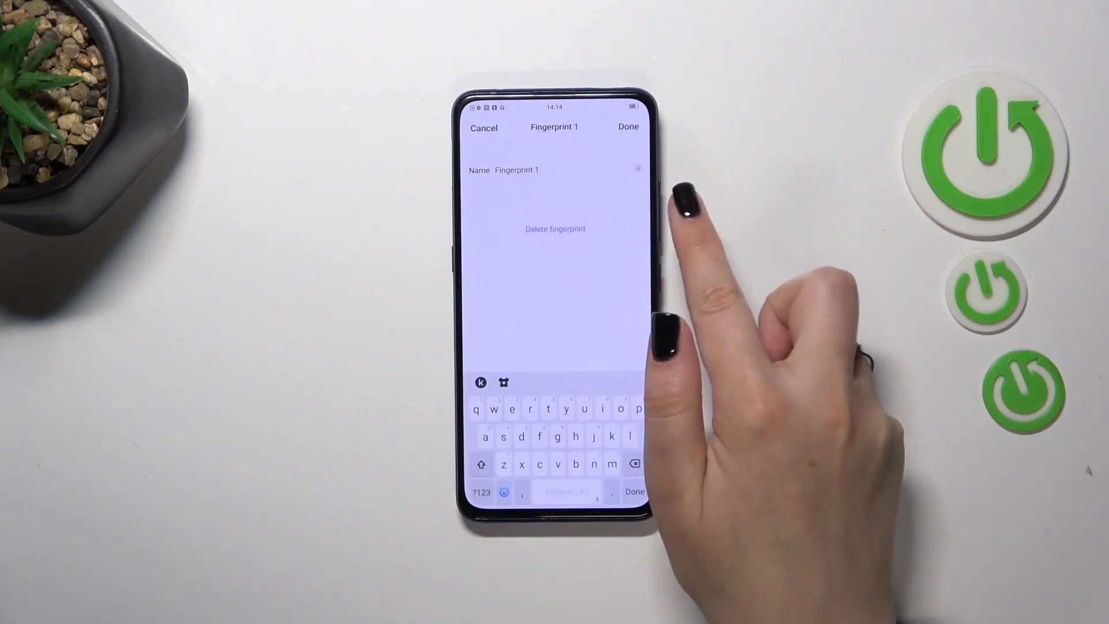
left_click(483, 127)
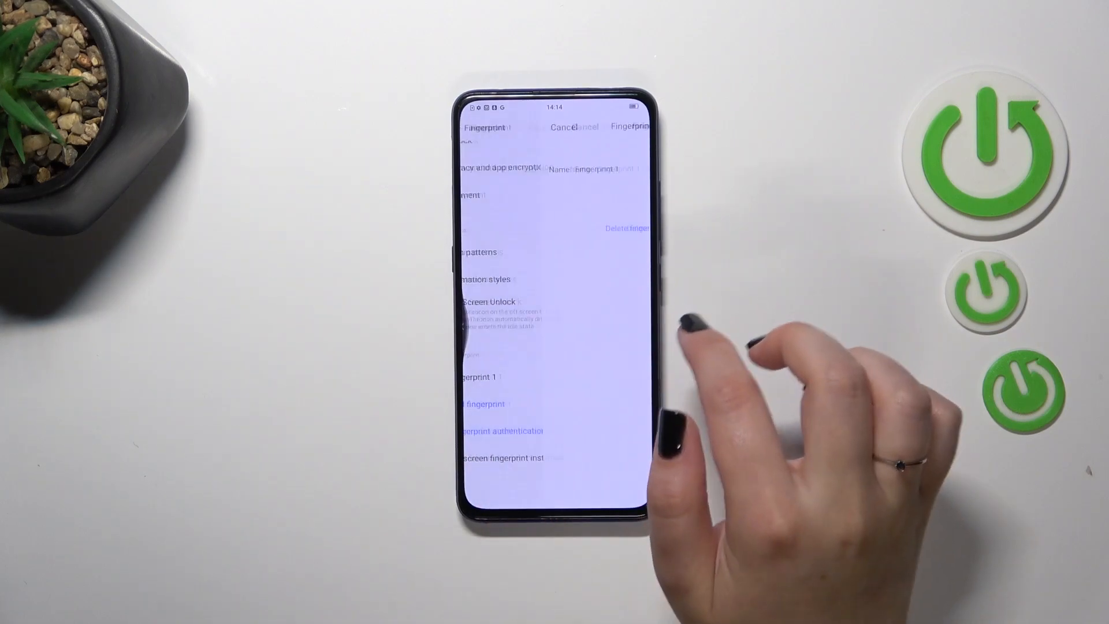